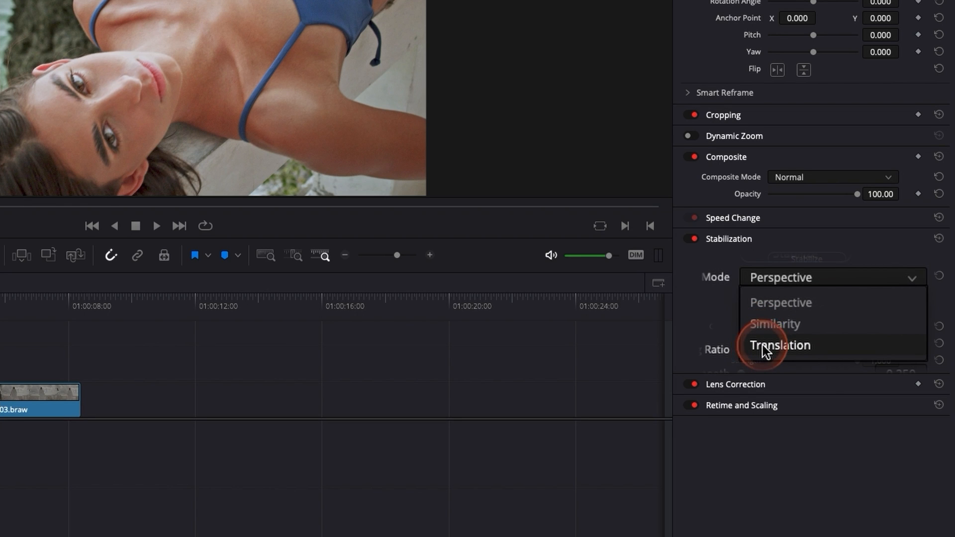
Step: Select the first clip and open its Inspector stabilization settings
{"action": "left_click", "coordinate": [774, 323]}
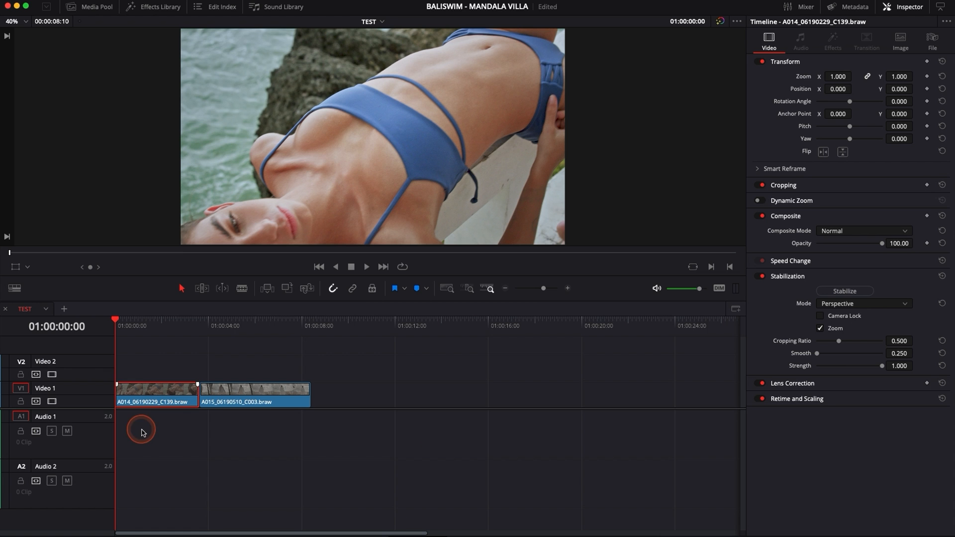
{"action": "left_click", "coordinate": [366, 267]}
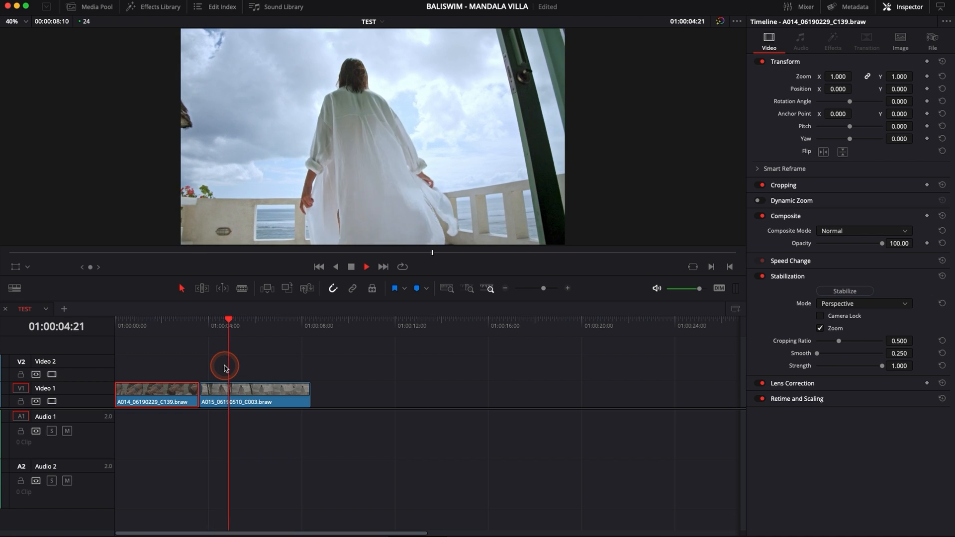
{"action": "left_click", "coordinate": [366, 266]}
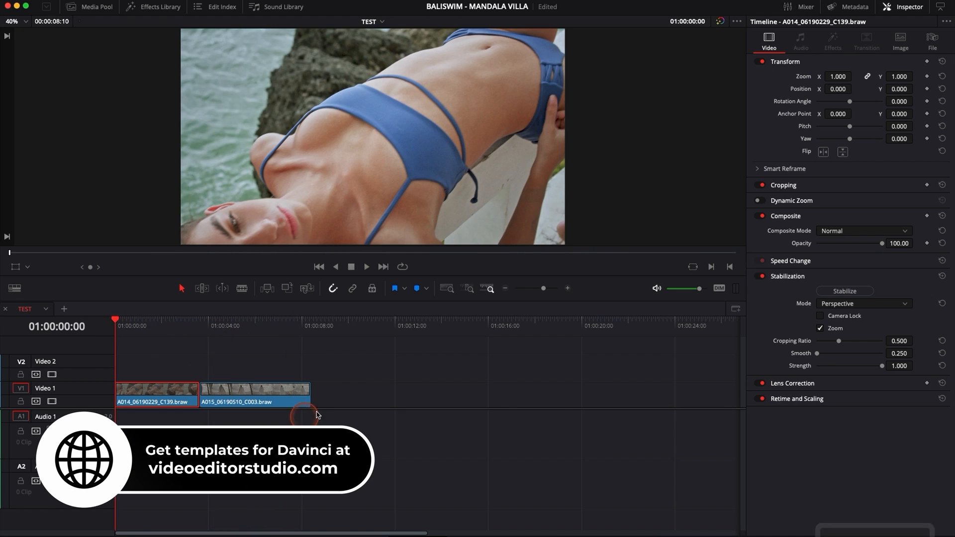
{"action": "left_click", "coordinate": [366, 266]}
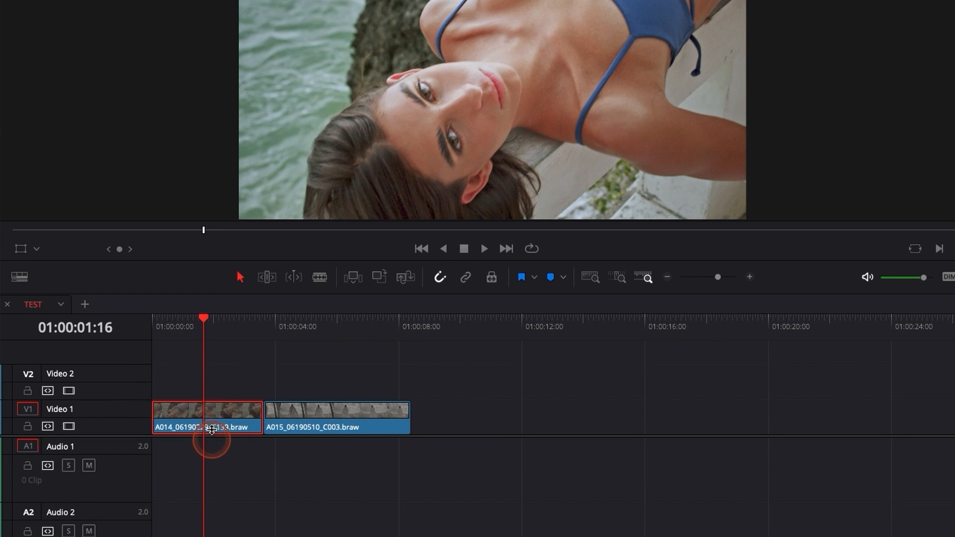
{"action": "left_click", "coordinate": [889, 11]}
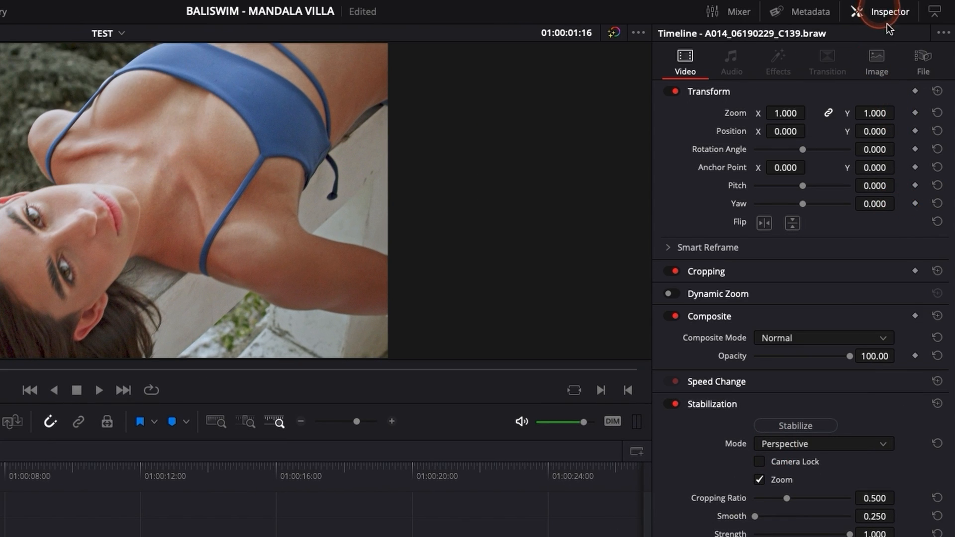
{"action": "scroll", "scroll_direction": "down", "scroll_amount": 3}
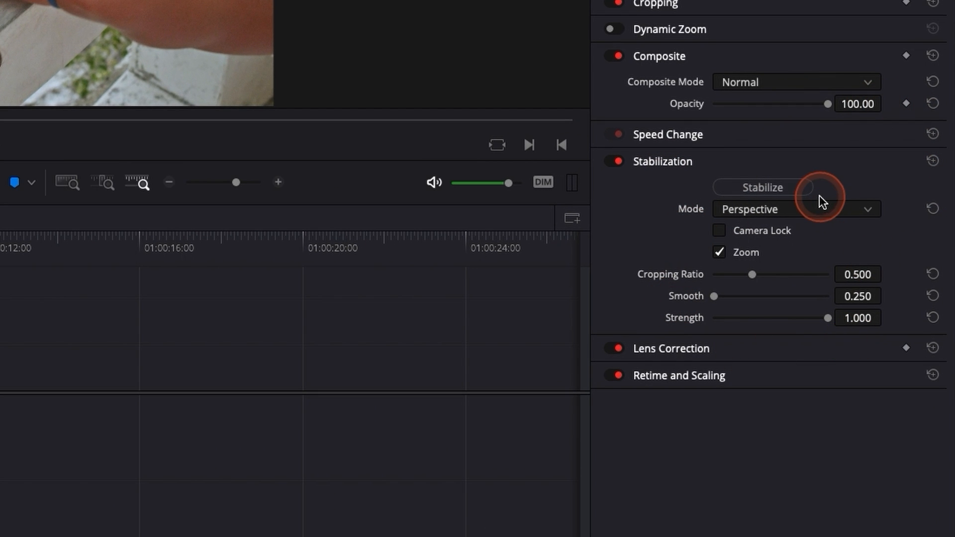
{"action": "mouse_move", "coordinate": [821, 279]}
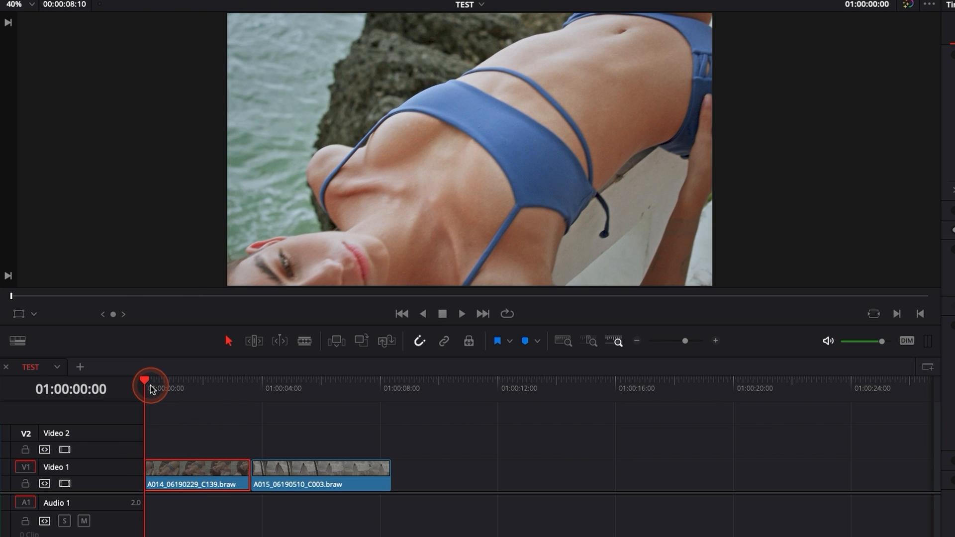
Step: Scrub through the first clip and review its Perspective mode stabilization options
{"action": "left_click", "coordinate": [461, 314]}
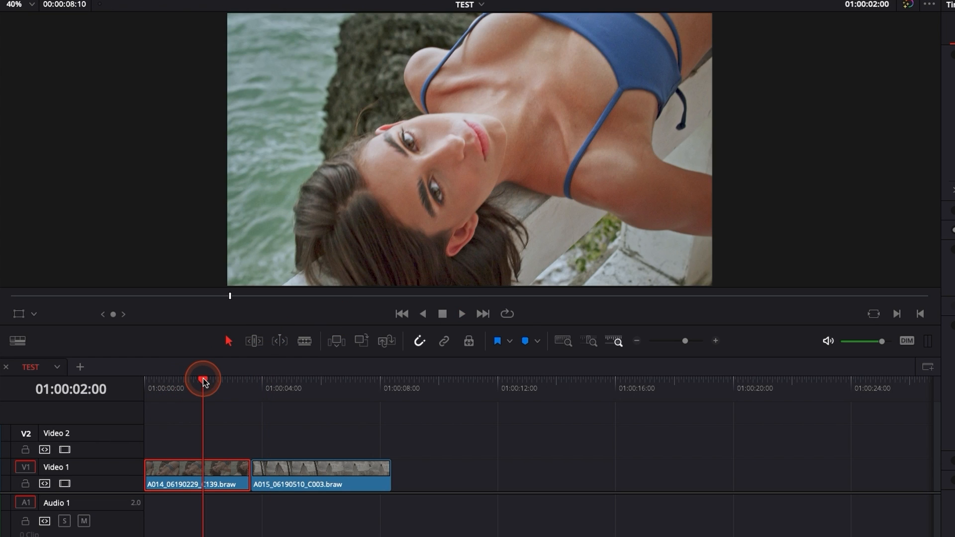
{"action": "left_click", "coordinate": [461, 314]}
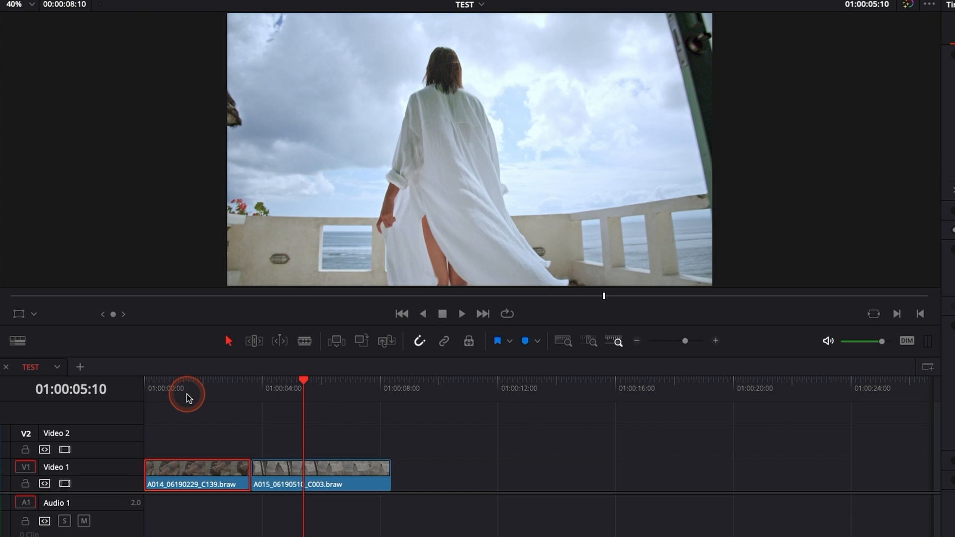
{"action": "left_click", "coordinate": [188, 395]}
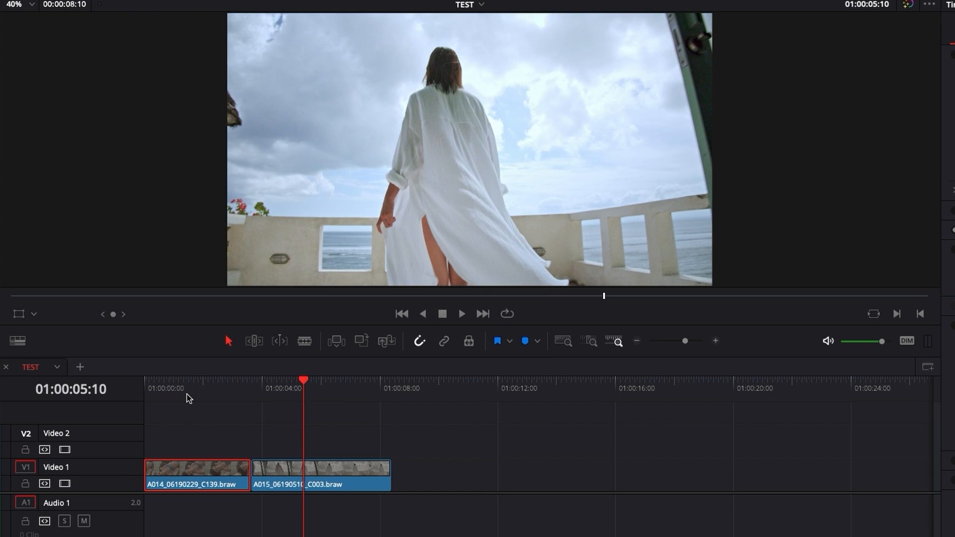
{"action": "left_click", "coordinate": [185, 388]}
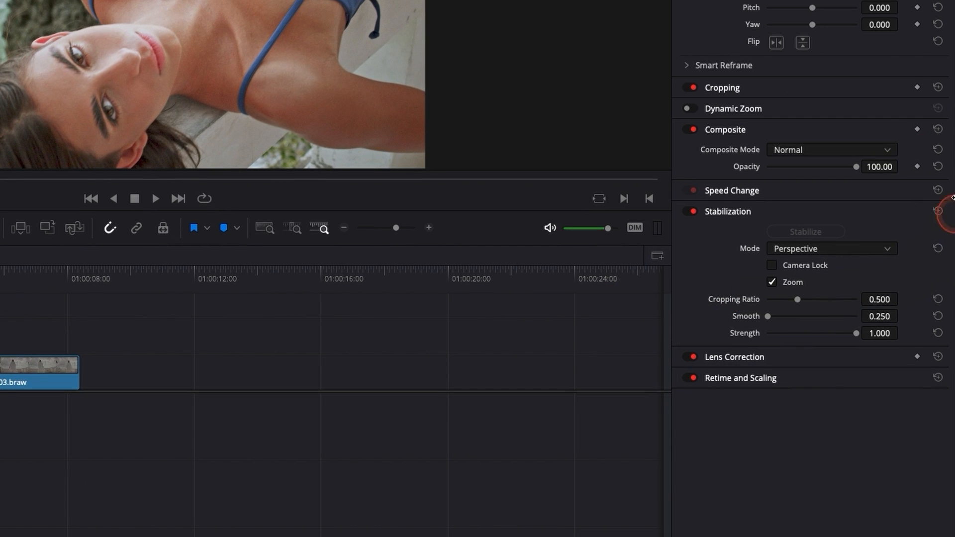
{"action": "left_click", "coordinate": [830, 249]}
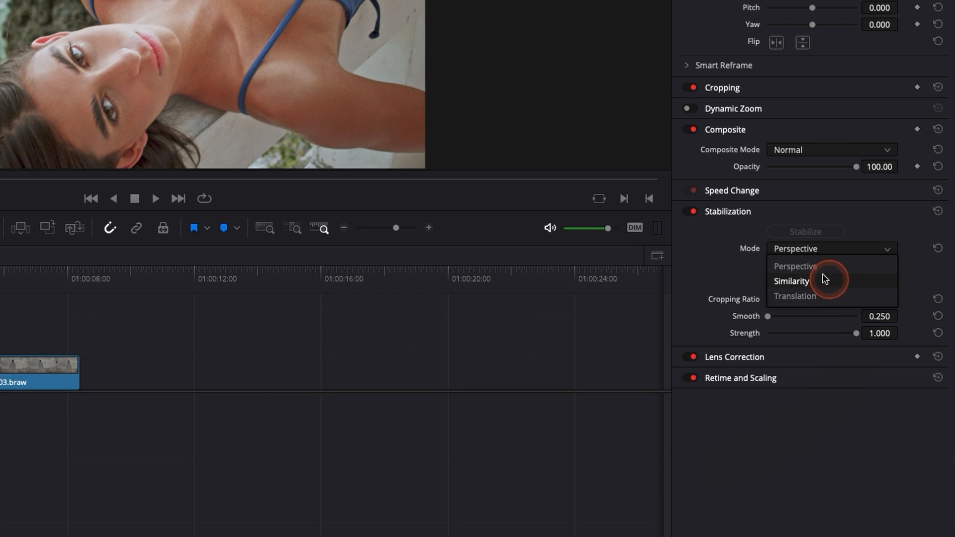
{"action": "left_click", "coordinate": [795, 265]}
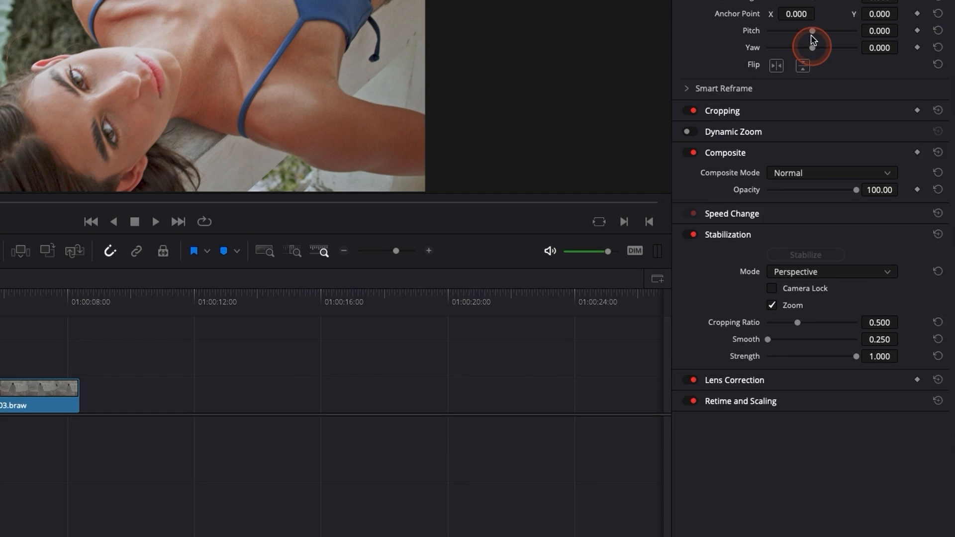
{"action": "left_click_drag", "start_coordinate": [814, 47], "coordinate": [817, 146]}
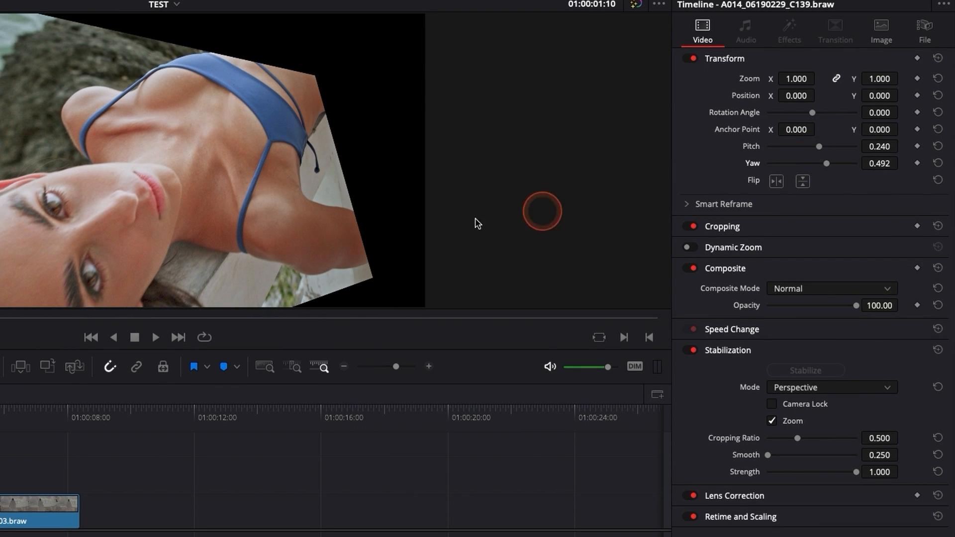
{"action": "left_click", "coordinate": [945, 165]}
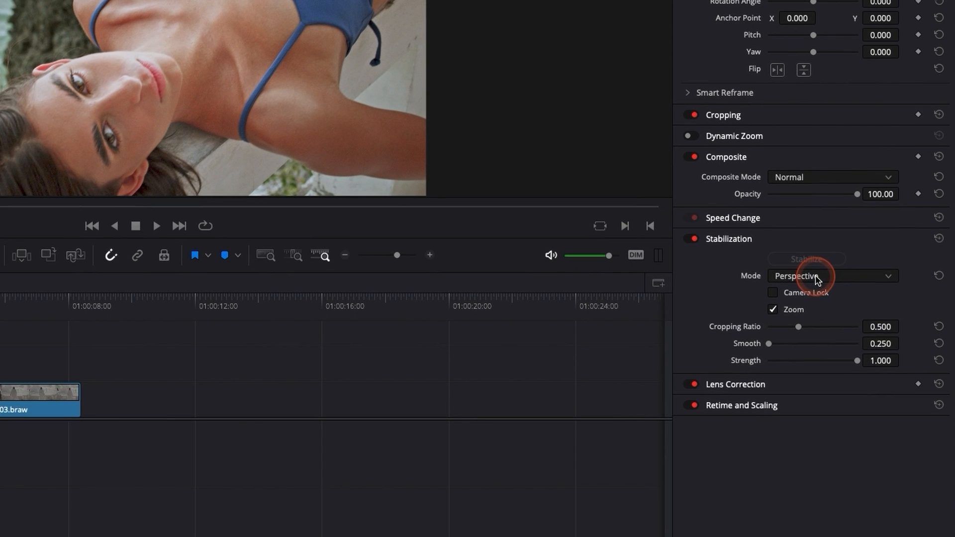
Step: Stabilize the first clip in Similarity mode with Zoom enabled
{"action": "left_click", "coordinate": [831, 276]}
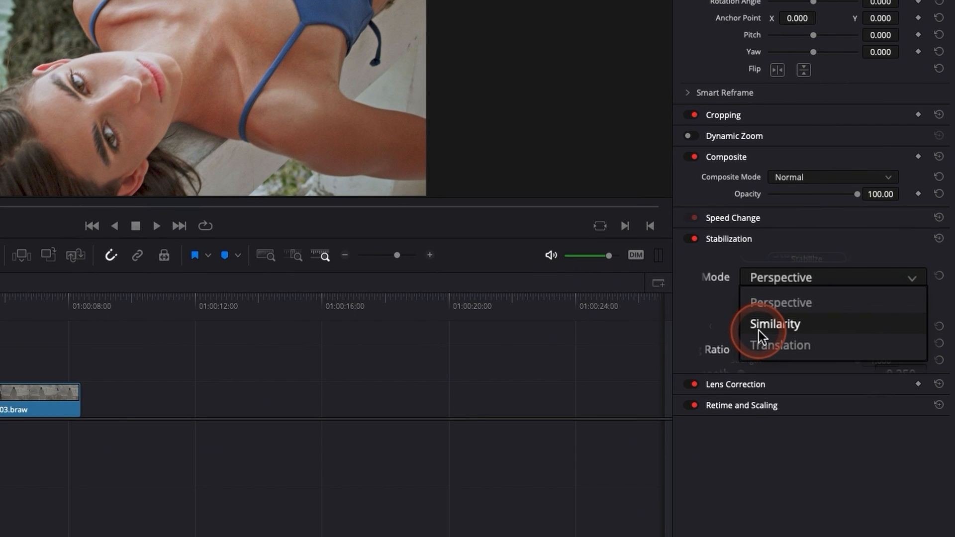
{"action": "left_click", "coordinate": [779, 345]}
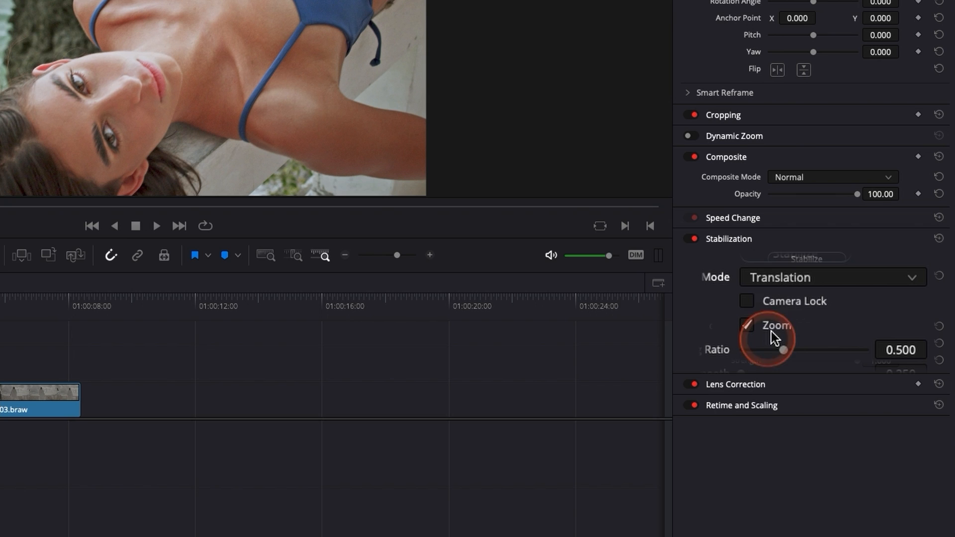
{"action": "left_click", "coordinate": [833, 277]}
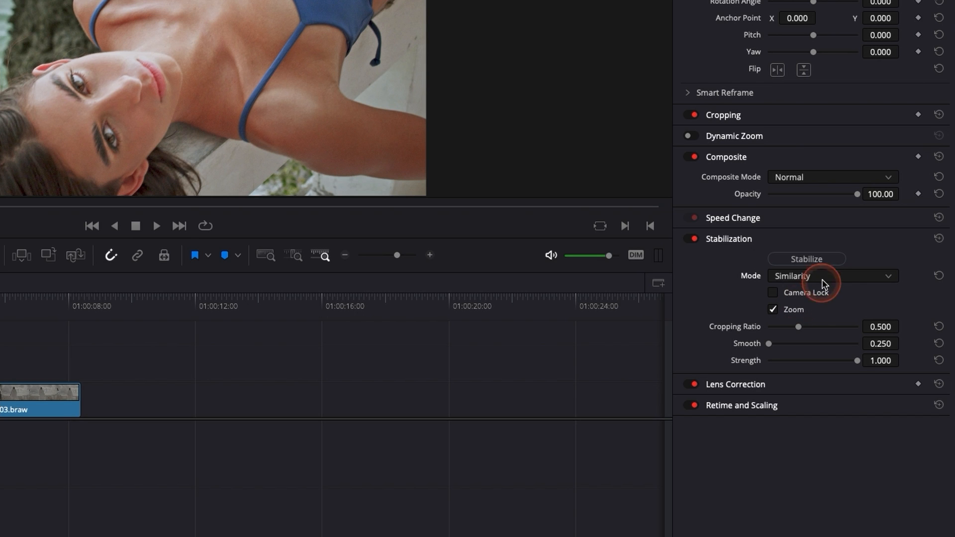
{"action": "left_click", "coordinate": [805, 259]}
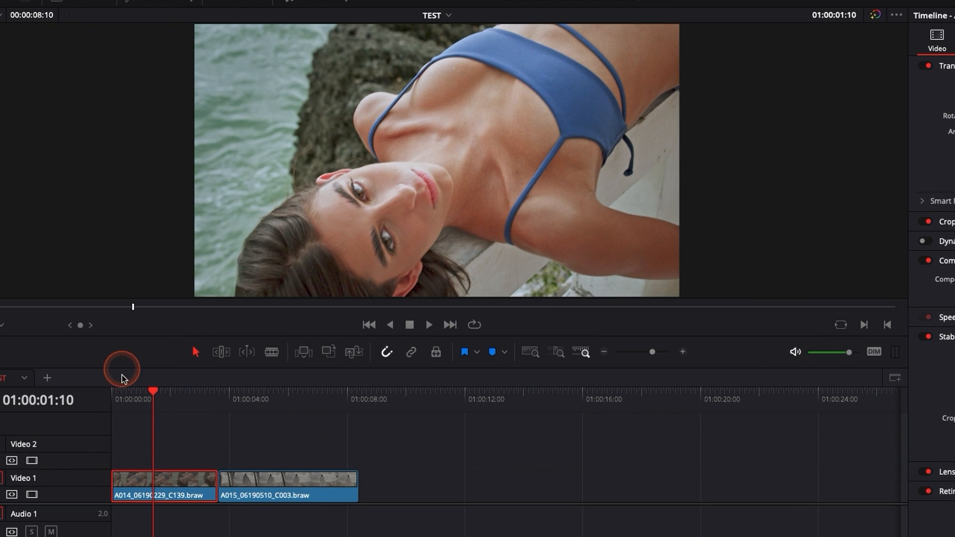
Step: Play back the stabilized first clip, then select clip A015_06190510_C003.braw
{"action": "left_click", "coordinate": [428, 324]}
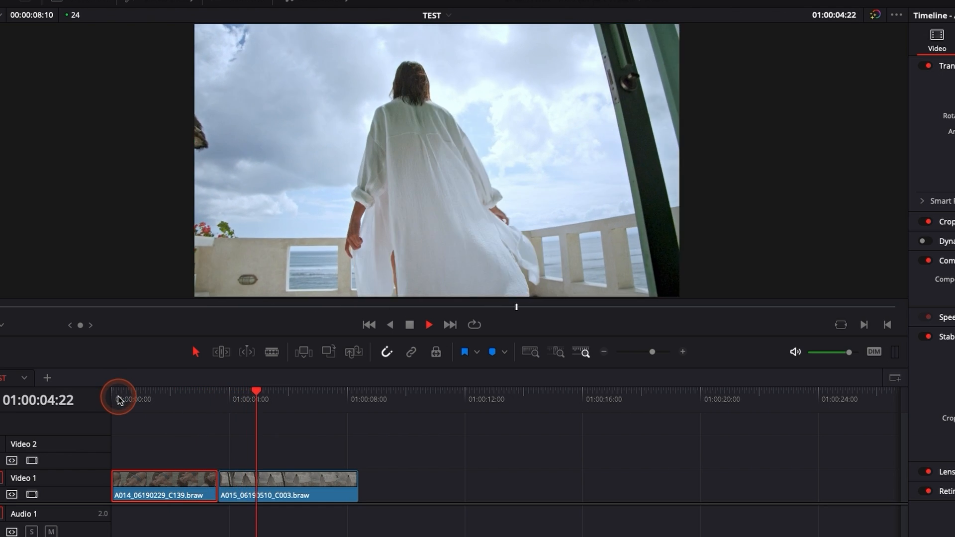
{"action": "left_click", "coordinate": [165, 392]}
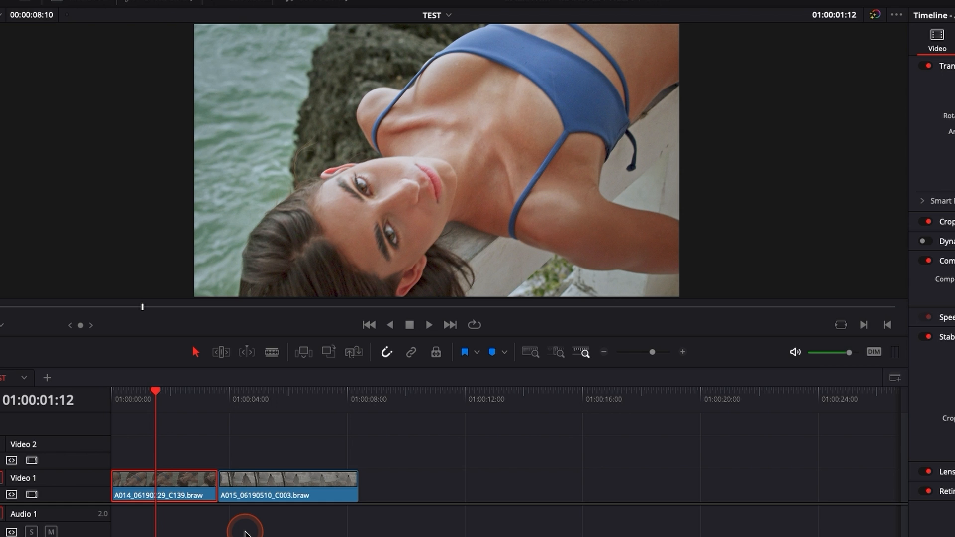
{"action": "left_click", "coordinate": [275, 399]}
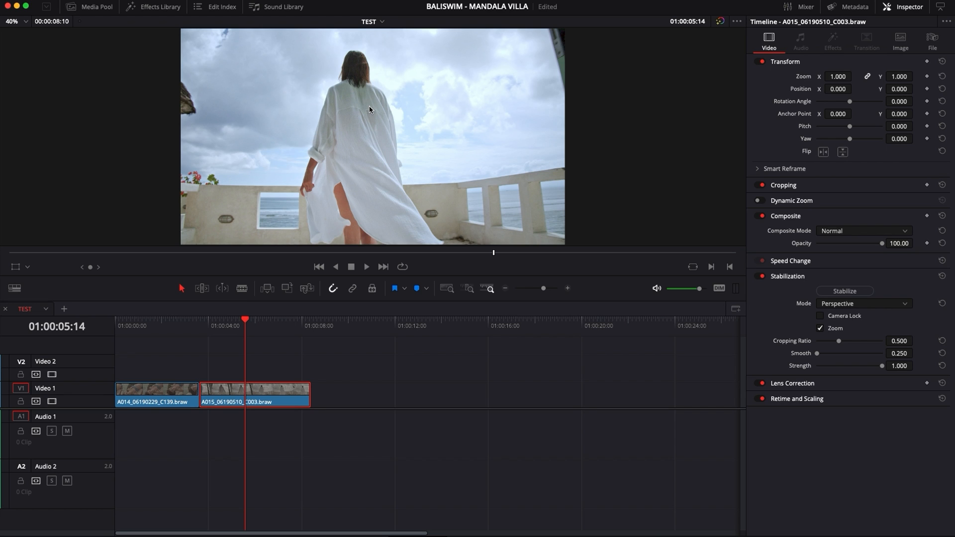
Step: Run Perspective mode stabilization on the second clip and review the result
{"action": "left_click", "coordinate": [326, 333]}
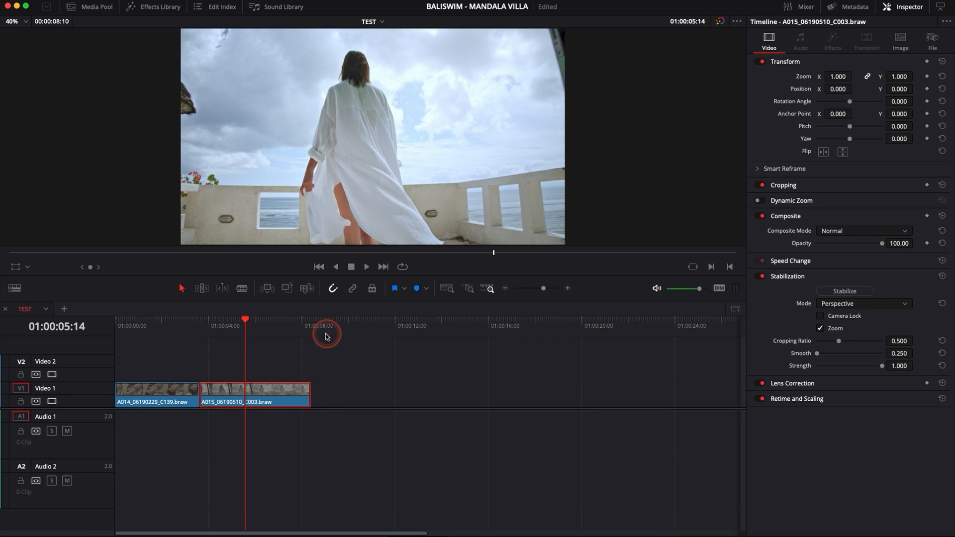
{"action": "left_click", "coordinate": [231, 388]}
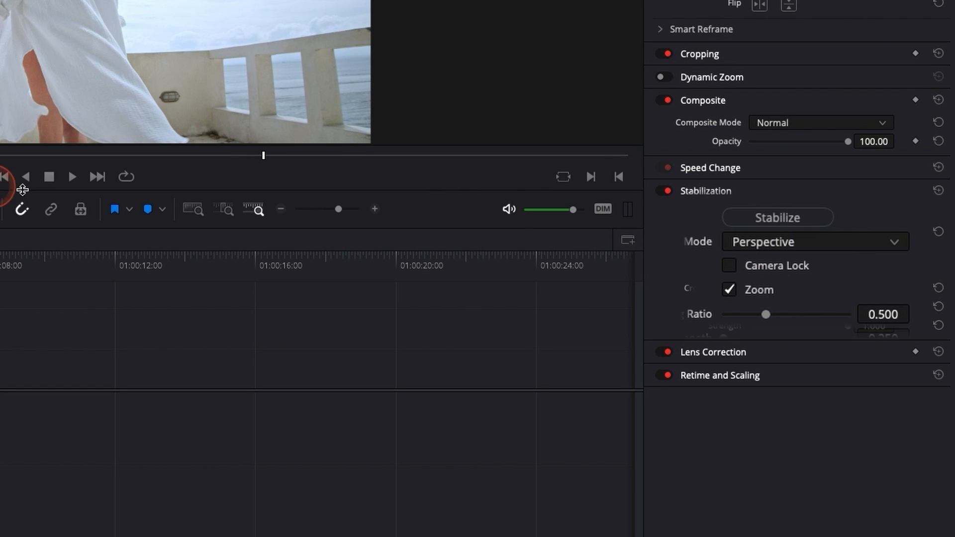
{"action": "left_click", "coordinate": [777, 217]}
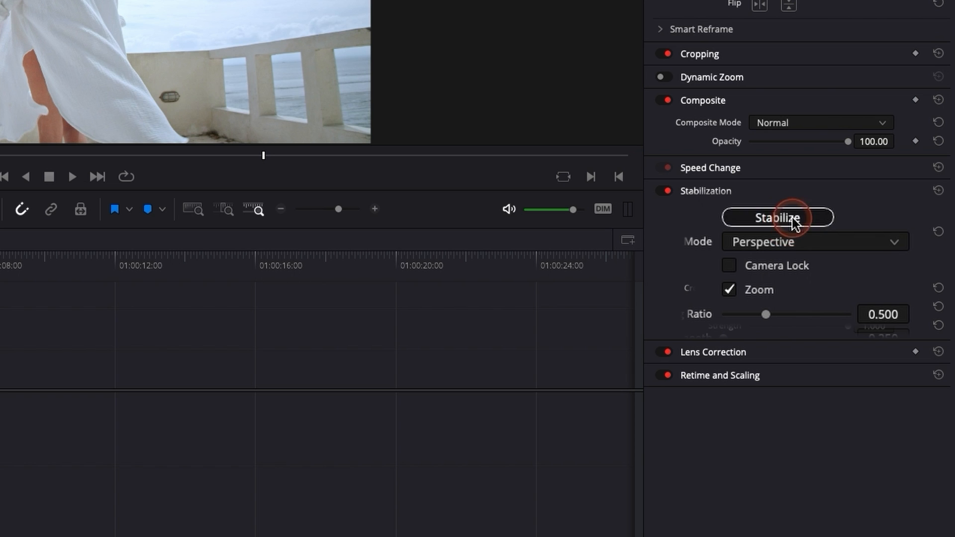
{"action": "left_click", "coordinate": [777, 217]}
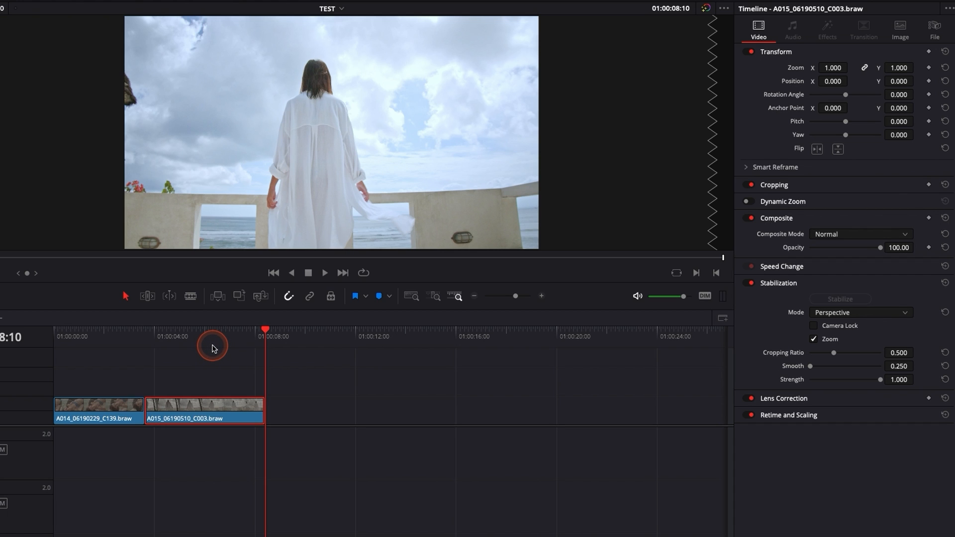
{"action": "left_click", "coordinate": [155, 339]}
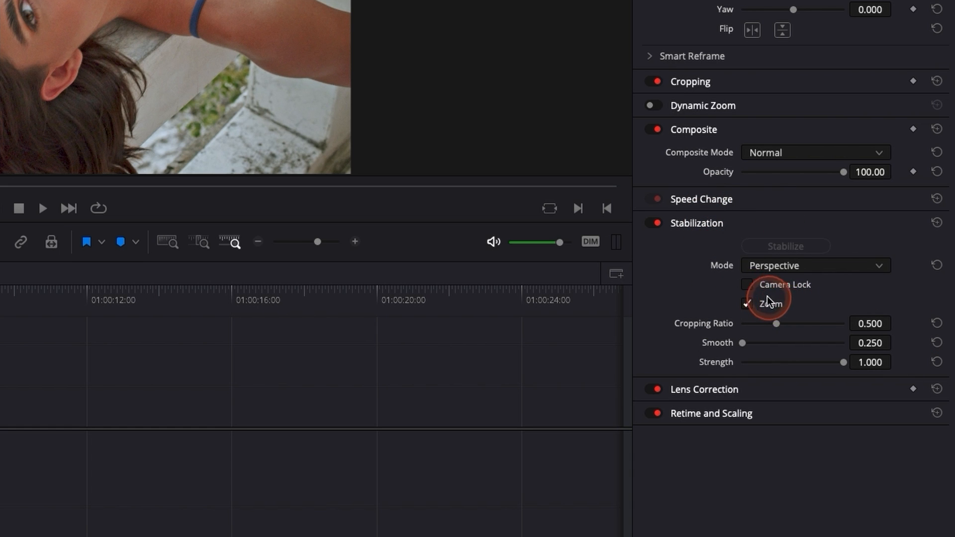
Step: Toggle Camera Lock on and back off for the second clip
{"action": "left_click", "coordinate": [747, 285]}
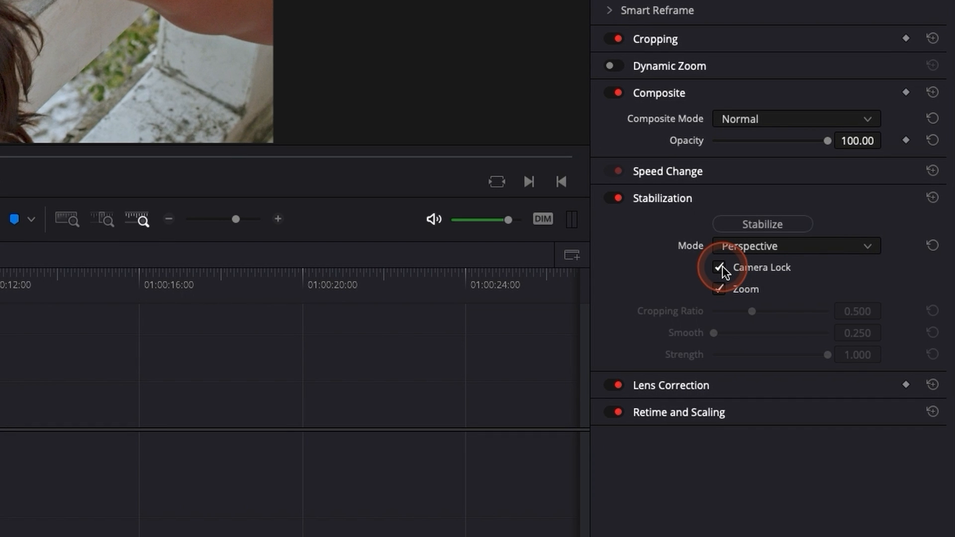
{"action": "left_click", "coordinate": [720, 268]}
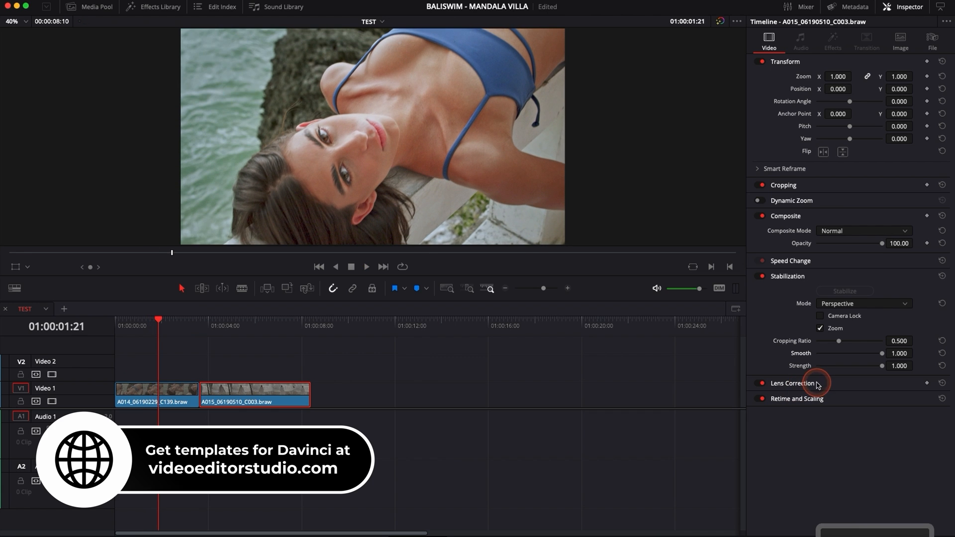
Step: Keep Perspective mode and enable Camera Lock on the second clip
{"action": "left_click", "coordinate": [863, 303]}
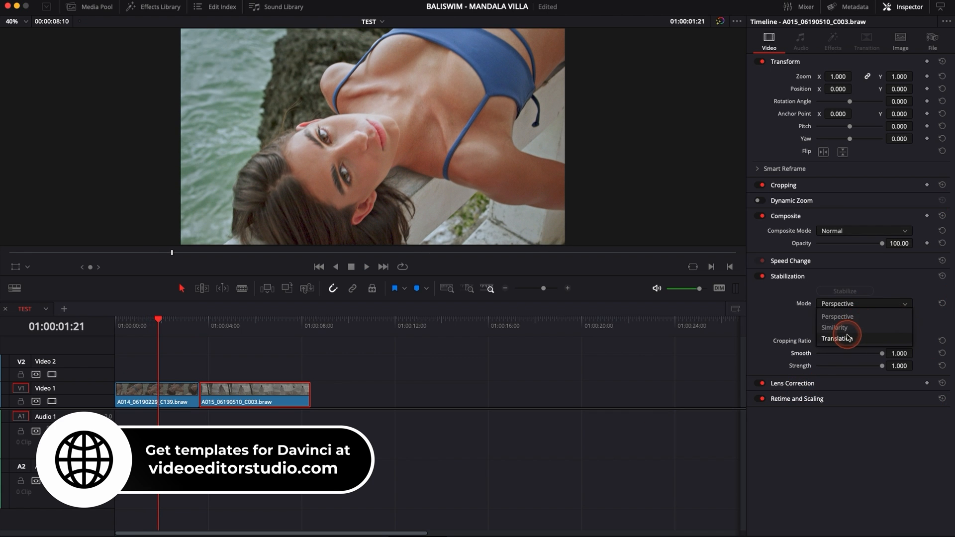
{"action": "mouse_move", "coordinate": [835, 327]}
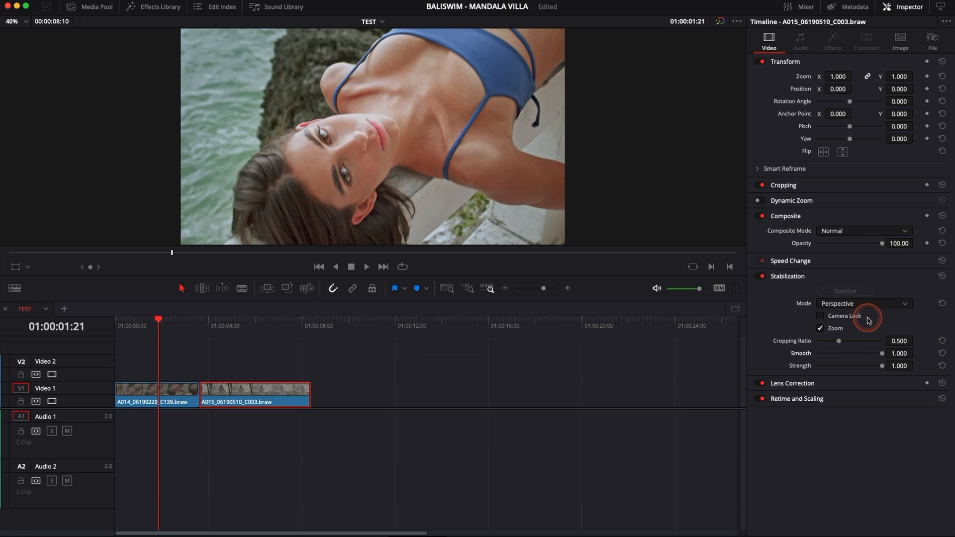
{"action": "left_click", "coordinate": [822, 328]}
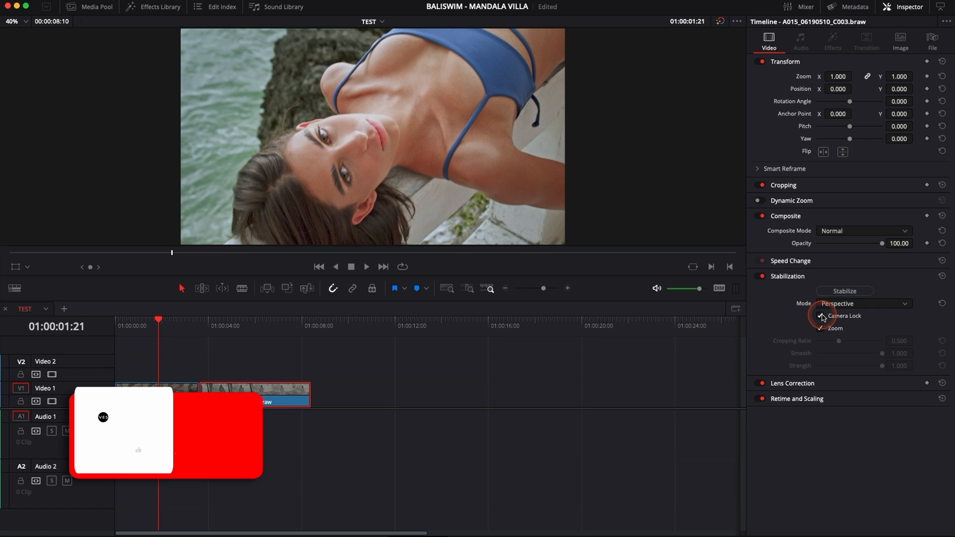